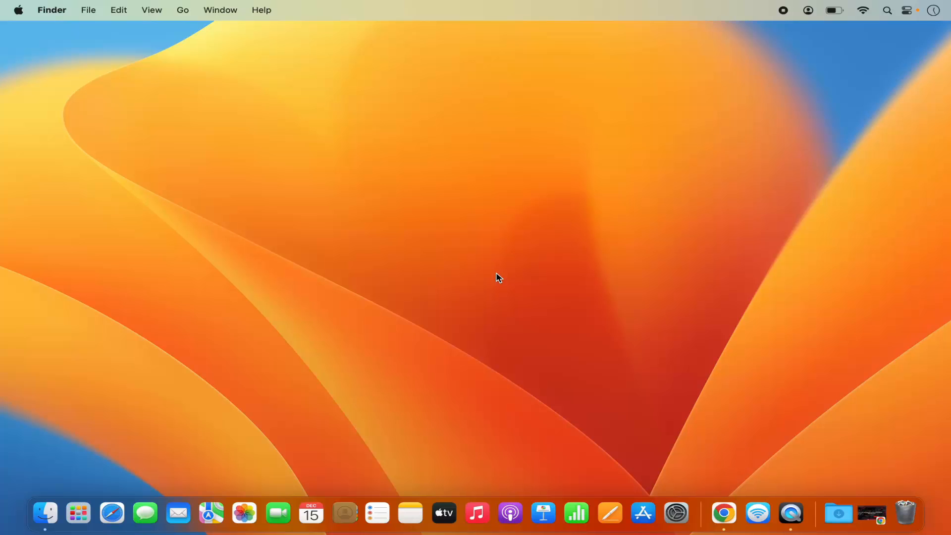
Bring the Chrome window showing the Netflix Germany homepage to the front from the Dock.
click(724, 513)
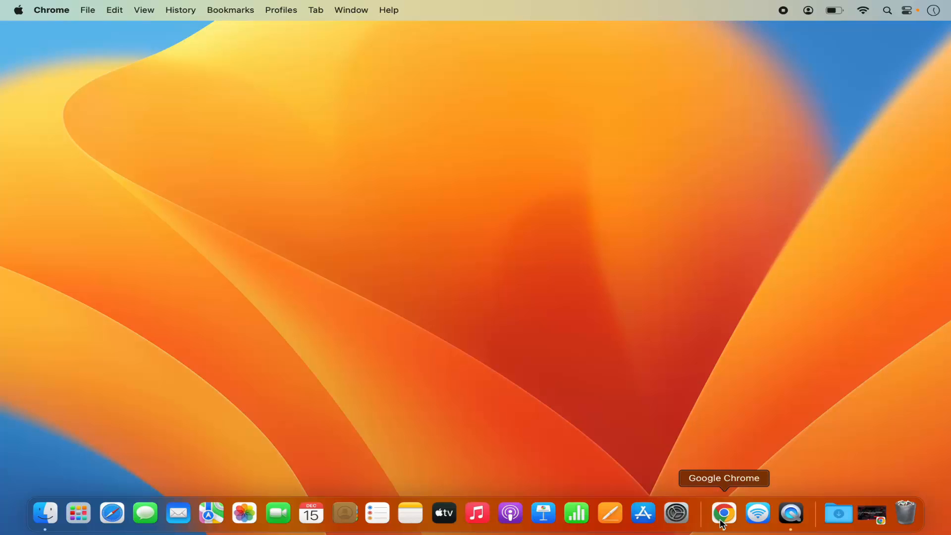
click(724, 513)
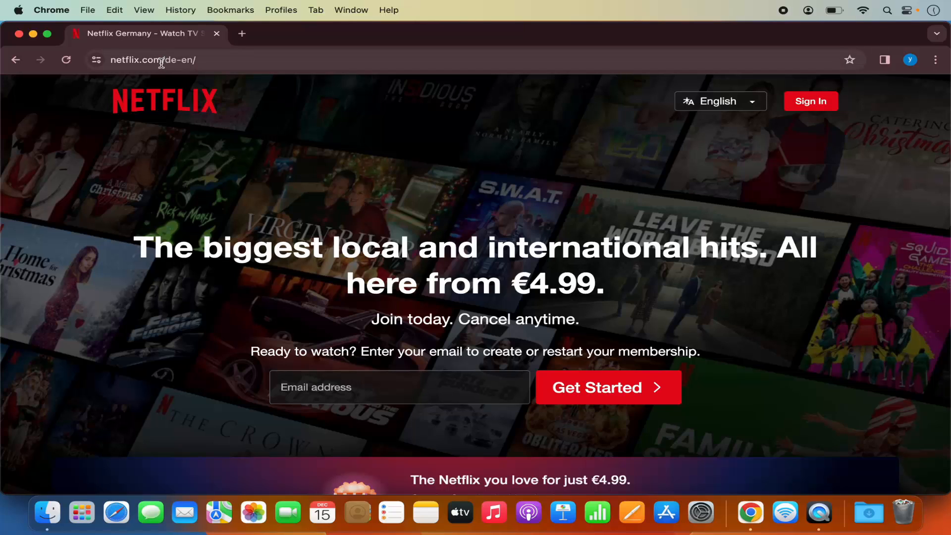
Show the Netflix address, then reveal Chrome's Save and Share submenu with Create Shortcut.
click(162, 60)
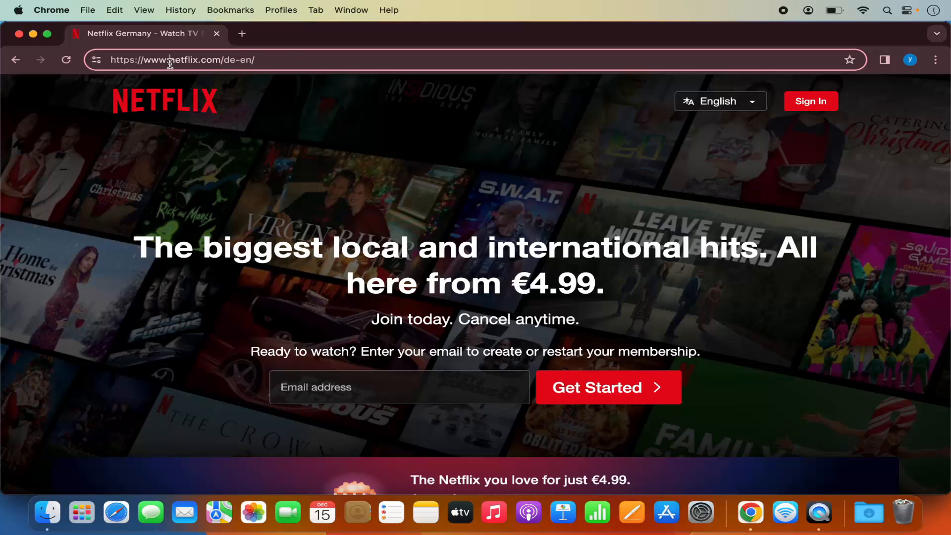
mouse_move(226, 110)
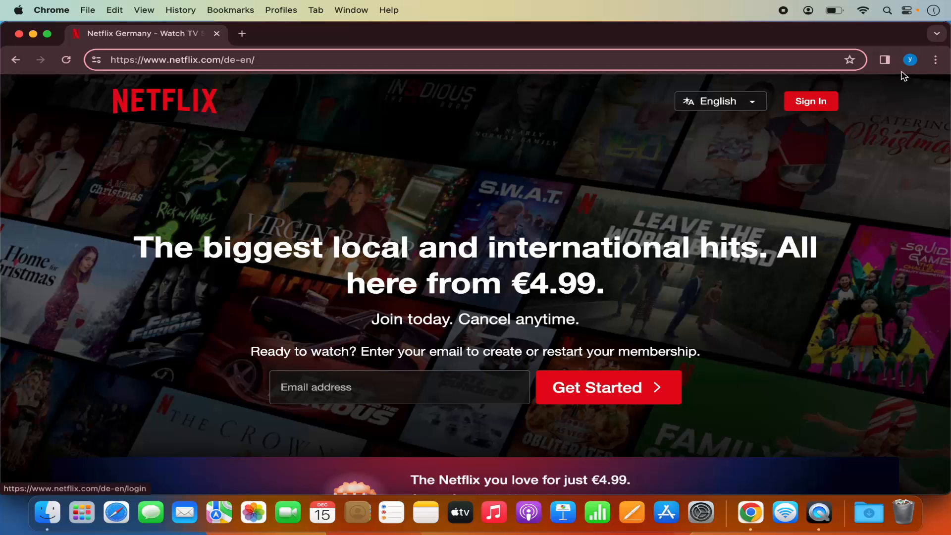
mouse_move(936, 59)
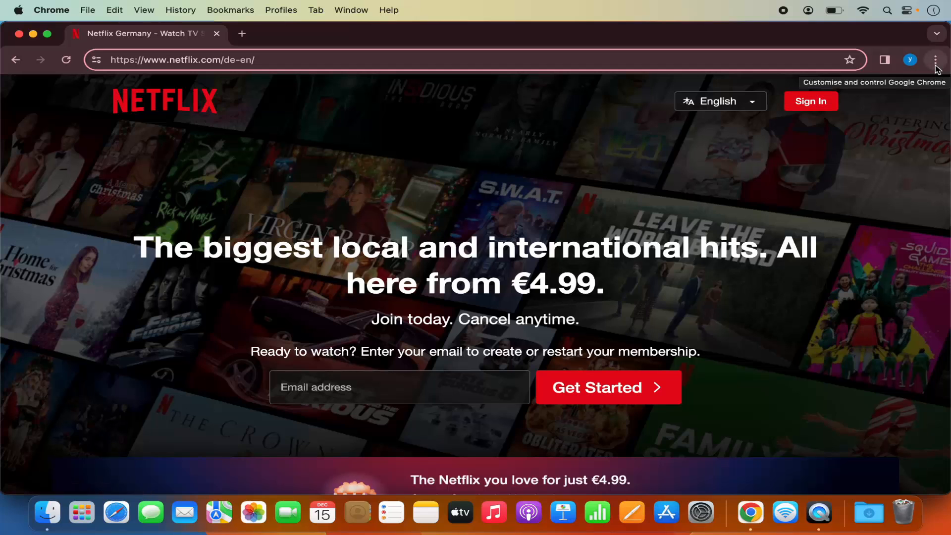
click(935, 60)
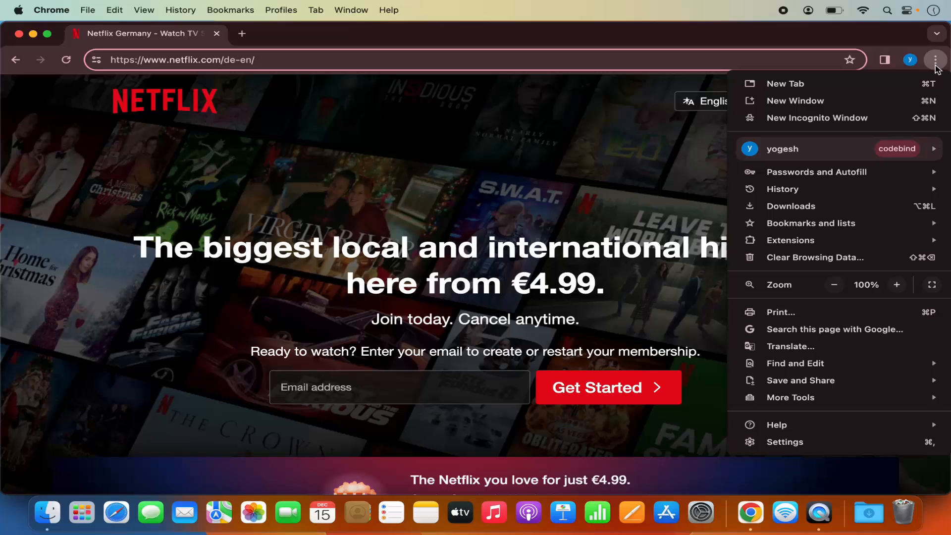
click(801, 381)
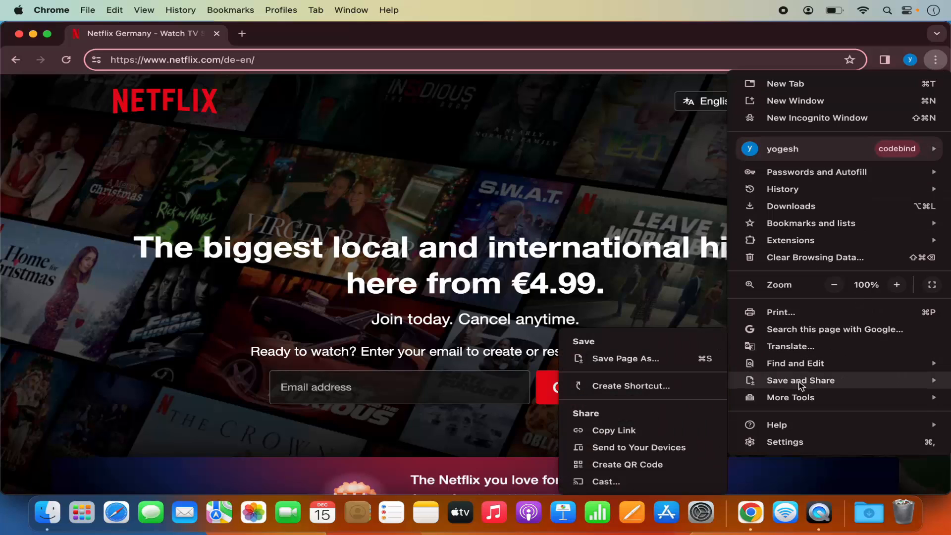
mouse_move(770, 390)
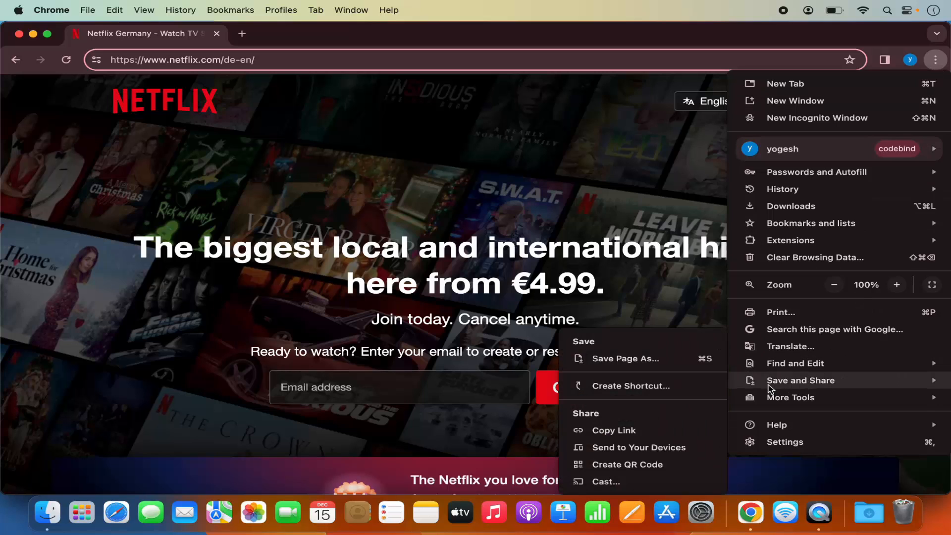
mouse_move(612, 387)
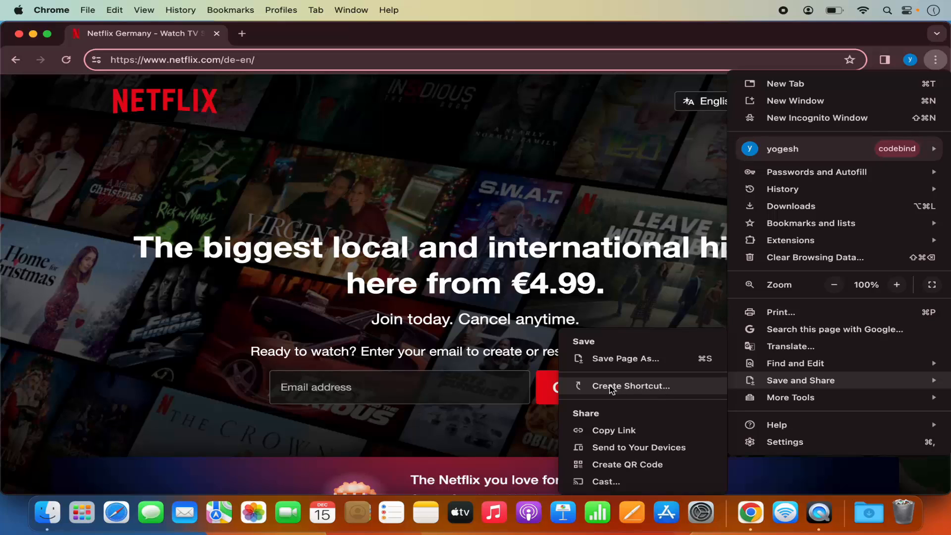
mouse_move(634, 389)
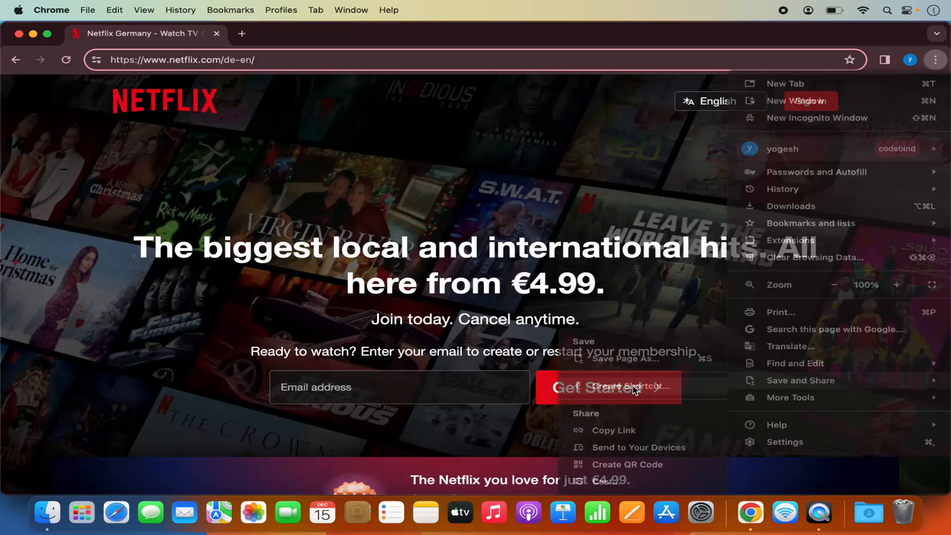
Start a Netflix page shortcut with Open as window enabled.
click(633, 386)
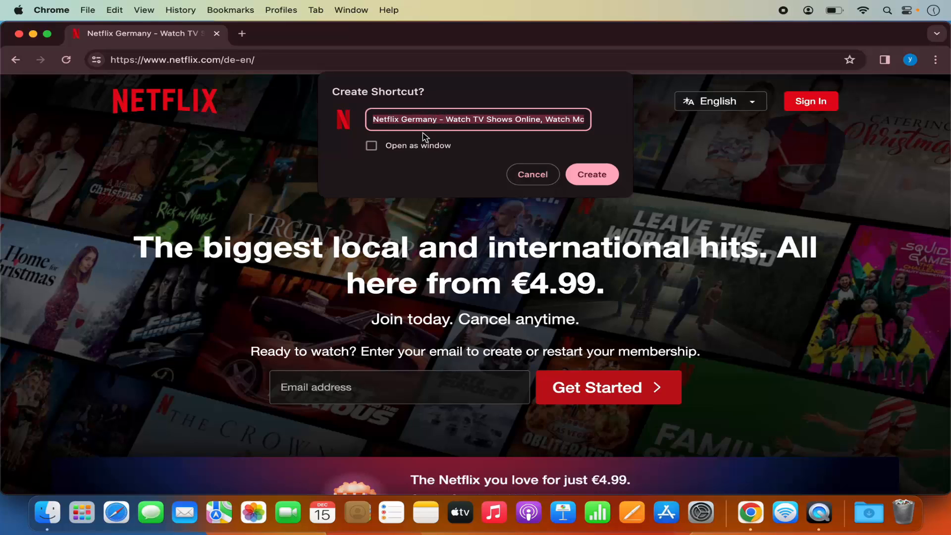
click(372, 146)
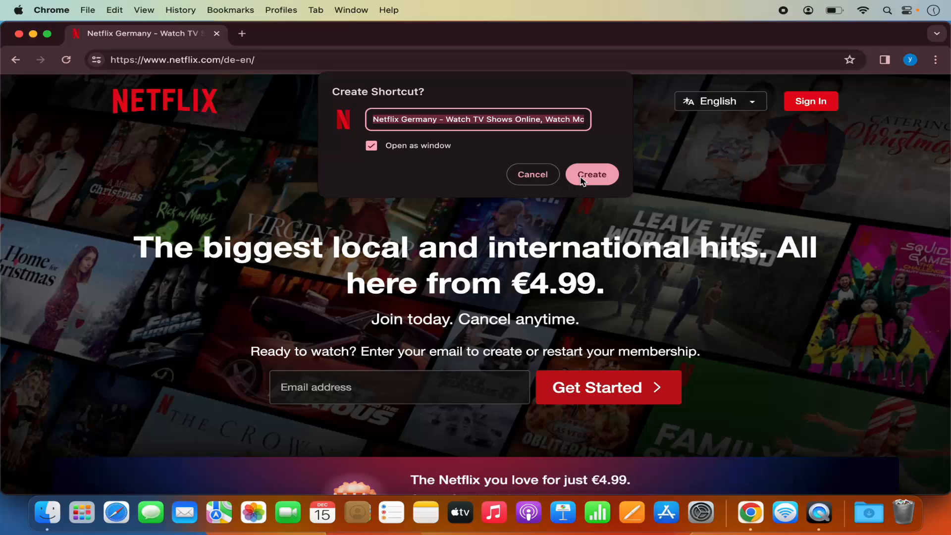
Create the standalone Netflix app, then close its window.
click(592, 174)
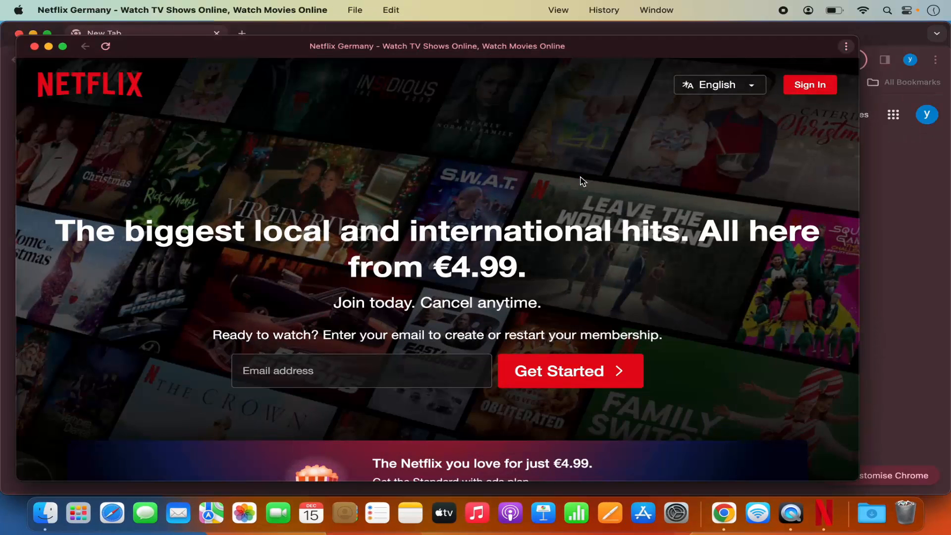
mouse_move(473, 89)
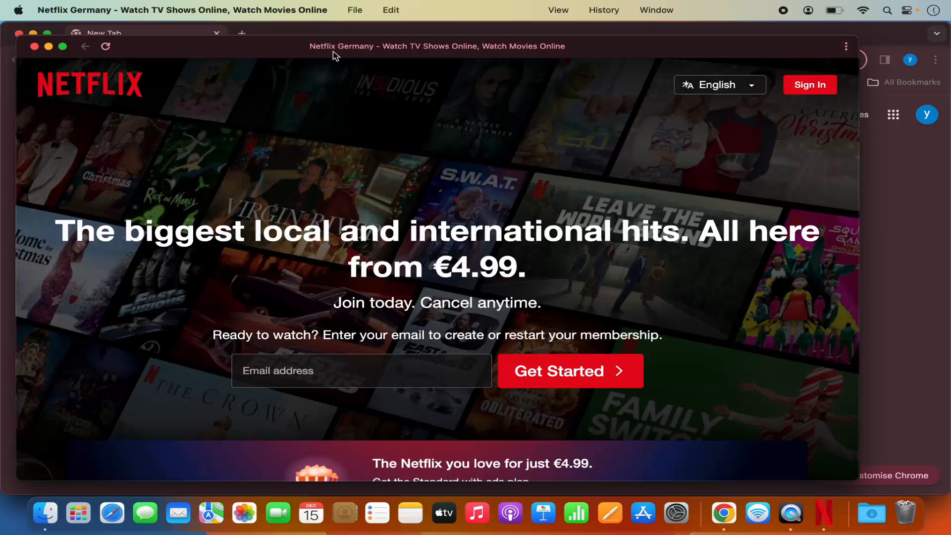
mouse_move(317, 52)
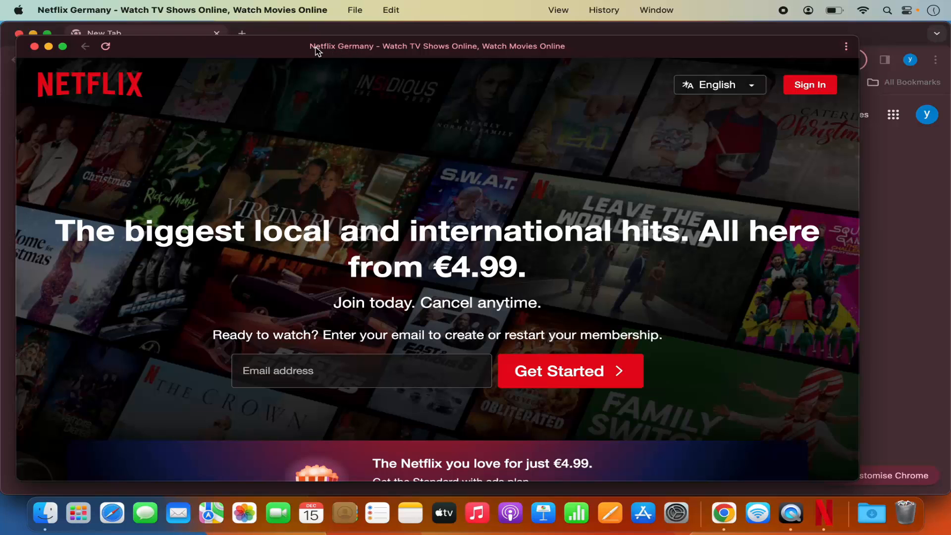
mouse_move(344, 56)
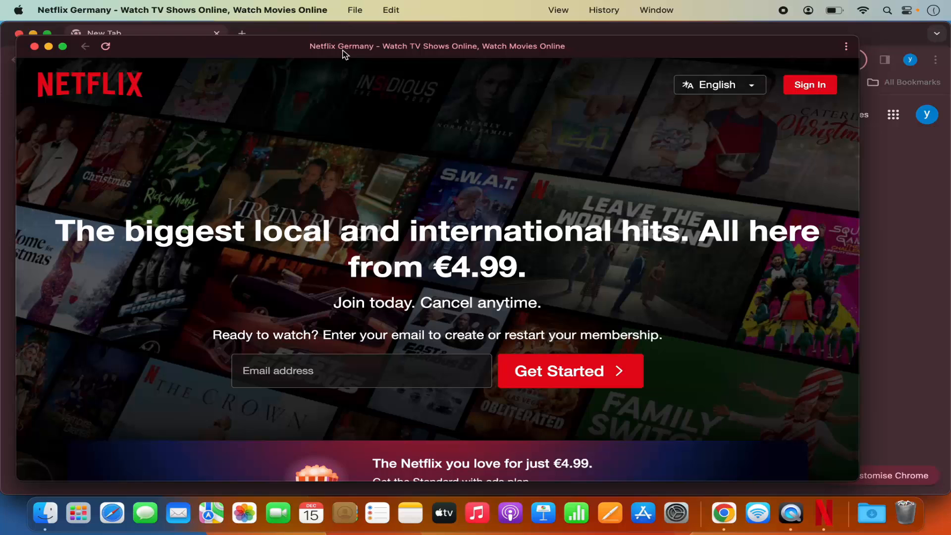
mouse_move(399, 68)
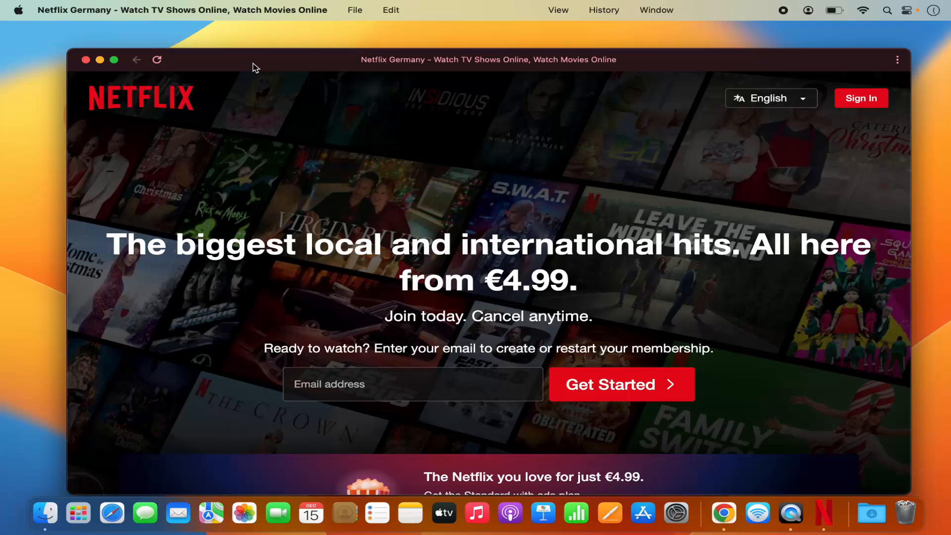
mouse_move(87, 62)
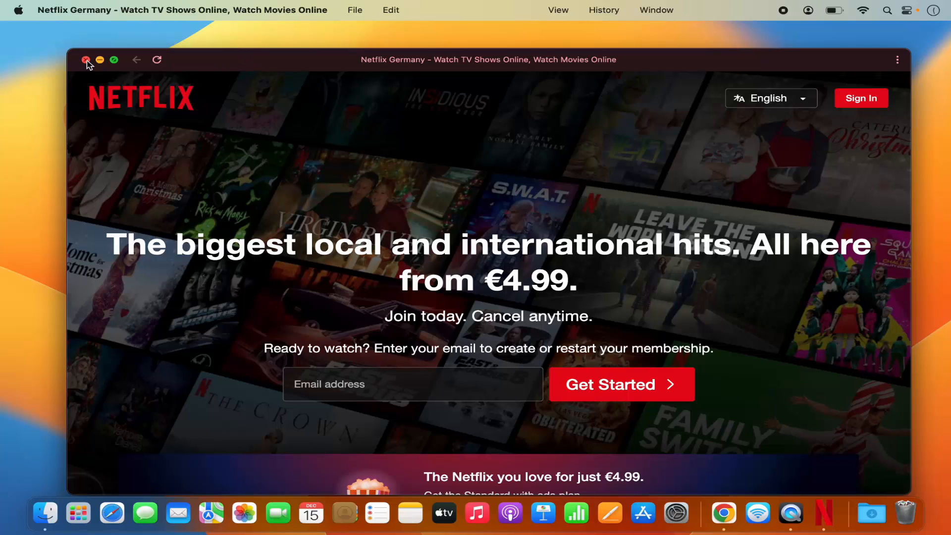
click(85, 60)
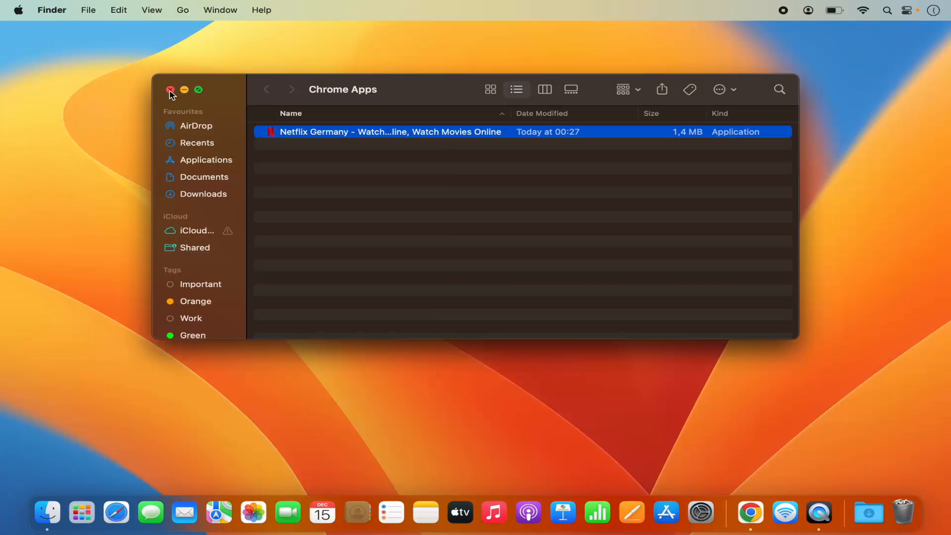
Close the Chrome Apps folder and search Launchpad for the Netflix app.
click(169, 90)
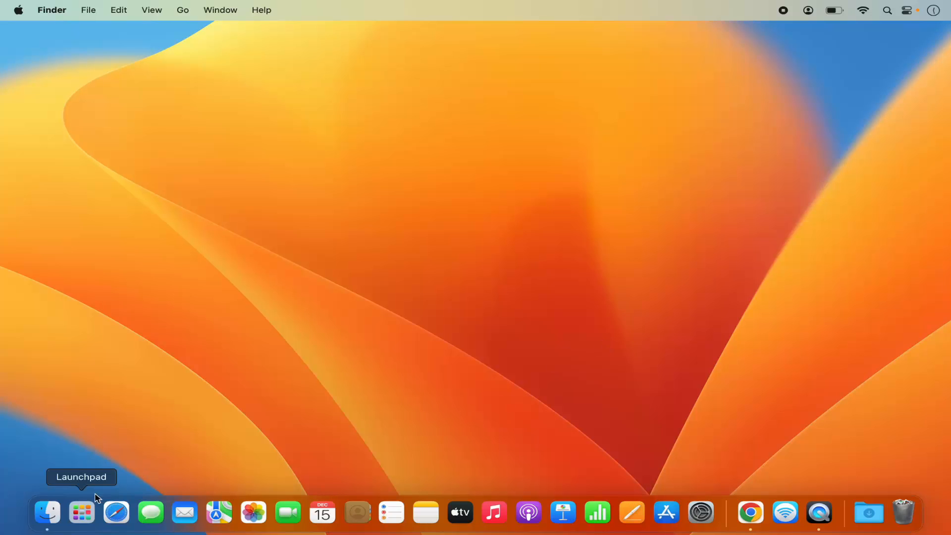
click(81, 512)
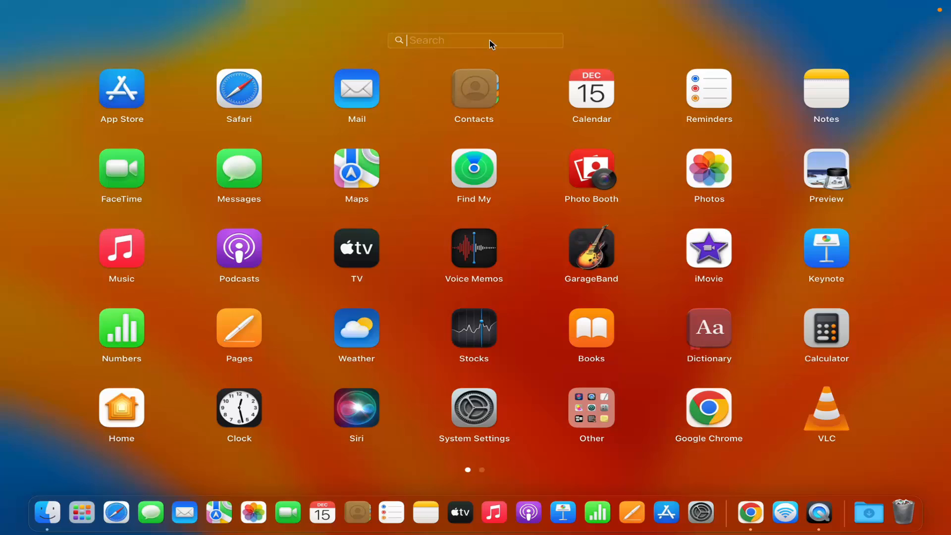
text(nt)
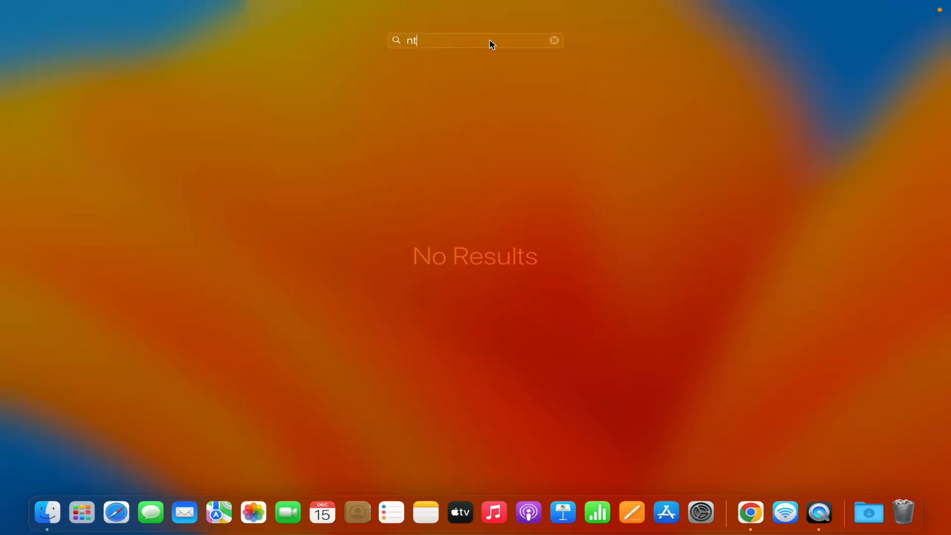
text(e)
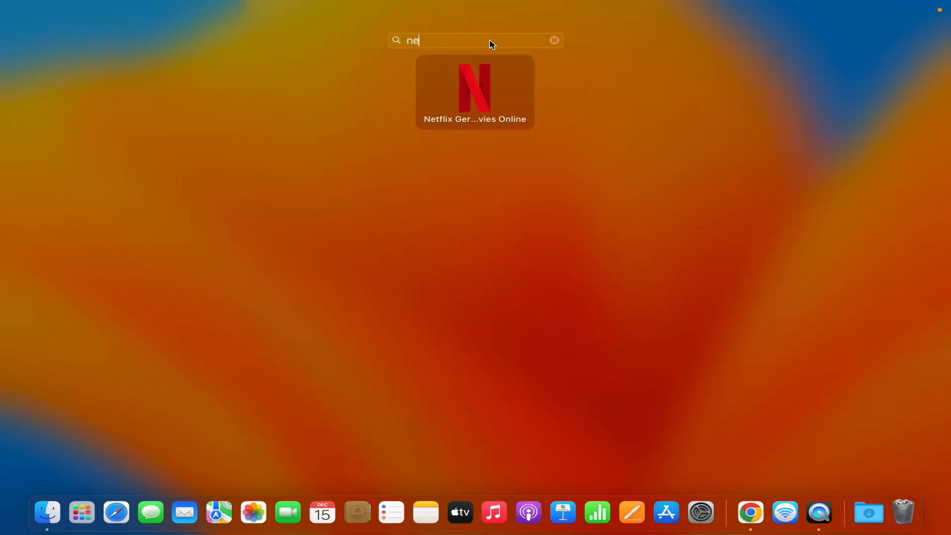
text(t)
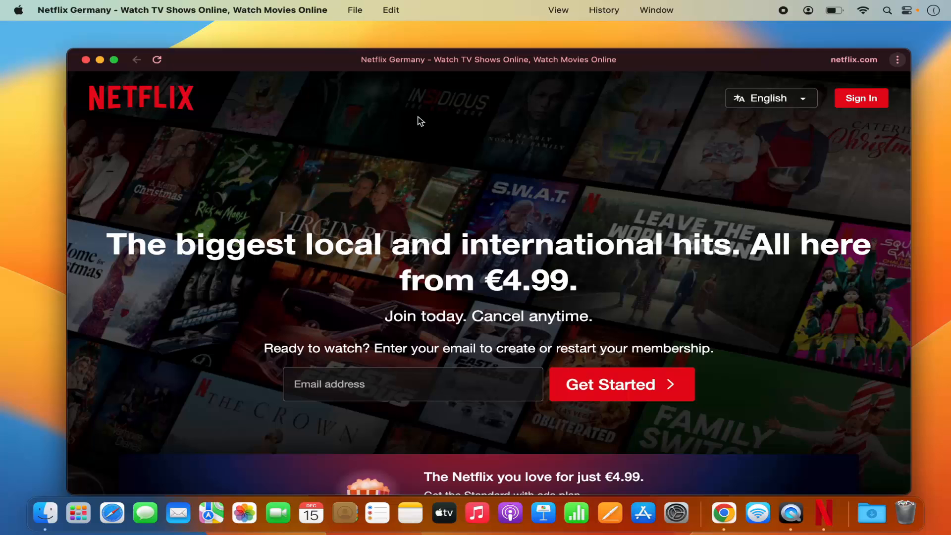
mouse_move(413, 174)
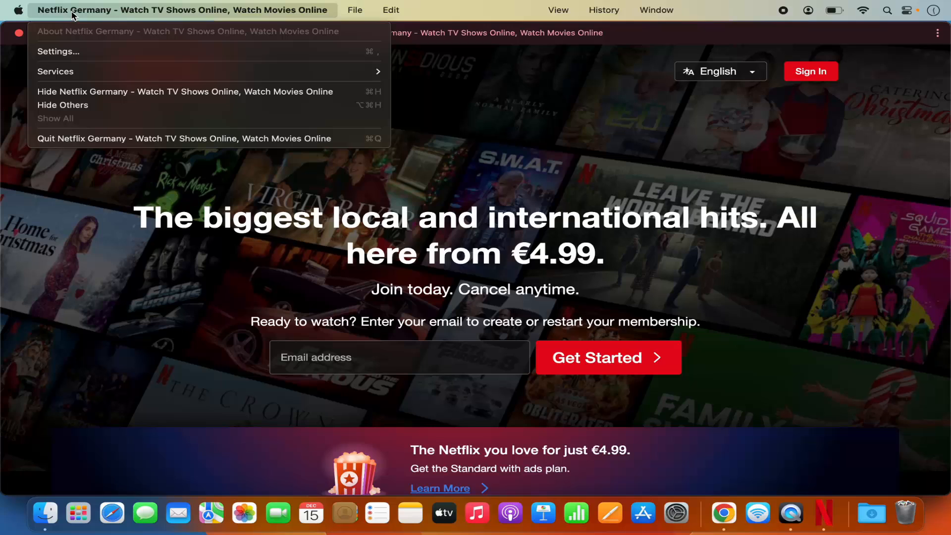
mouse_move(90, 141)
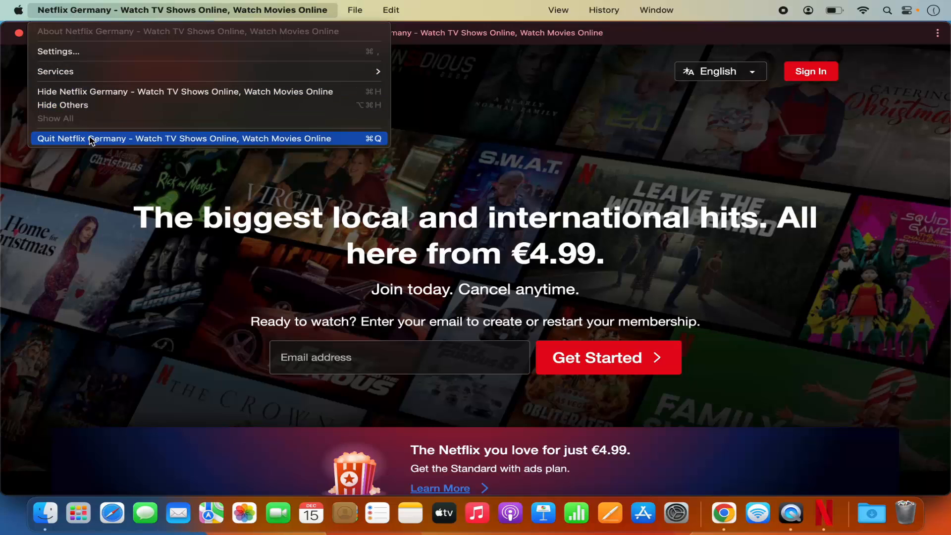
mouse_move(67, 73)
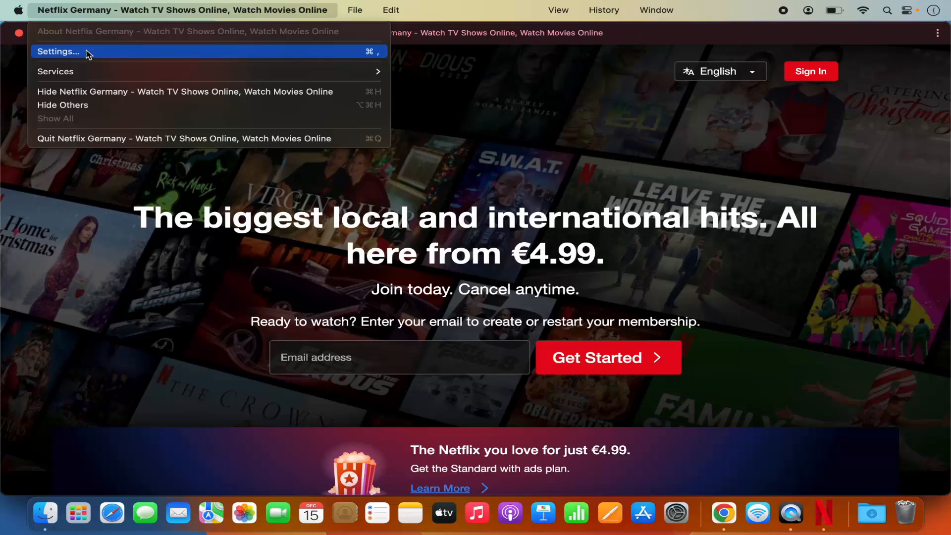
mouse_move(439, 141)
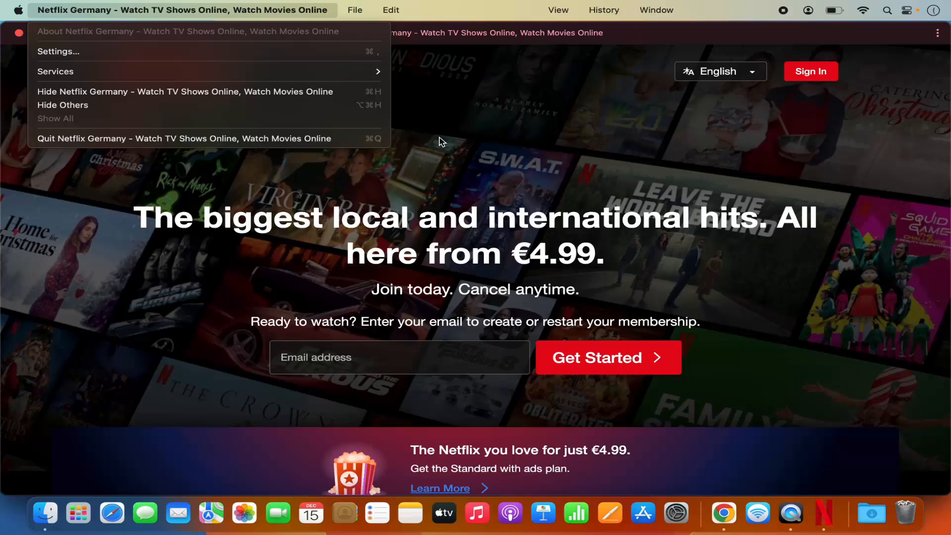
Dismiss the Netflix app-name menu without choosing an option.
click(441, 141)
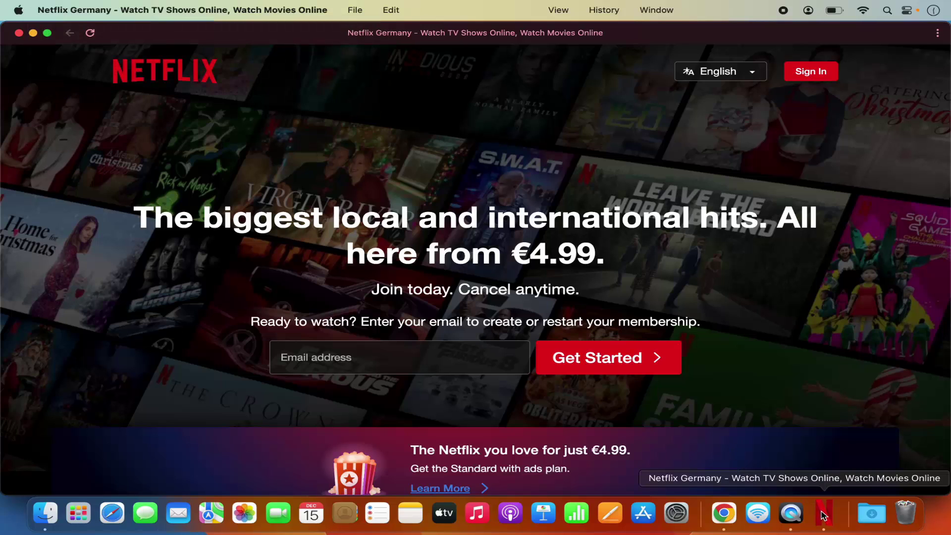
mouse_move(827, 515)
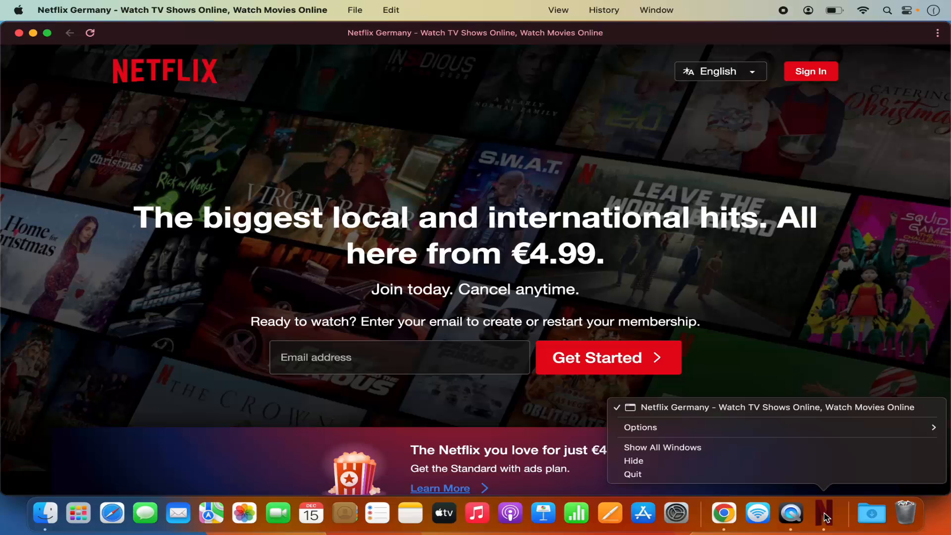
mouse_move(662, 428)
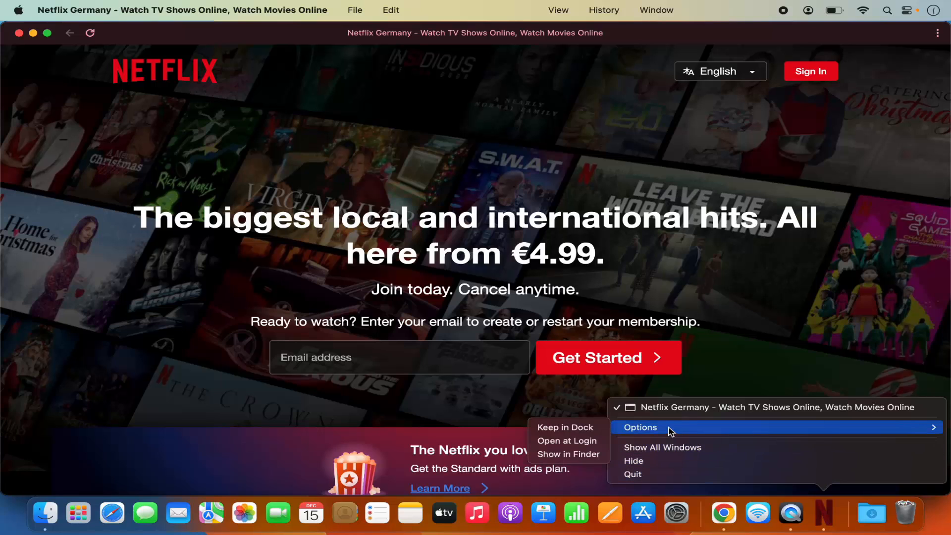
mouse_move(569, 427)
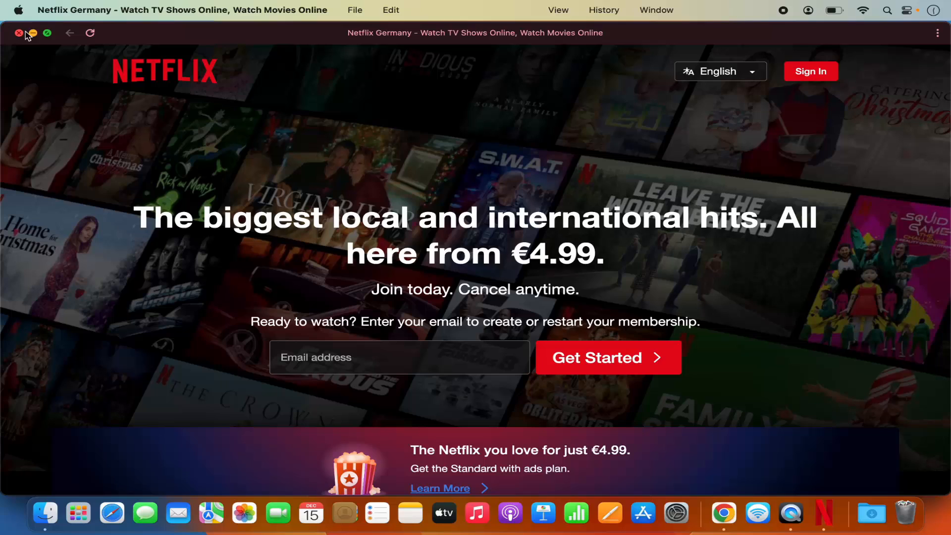
Close the Netflix app window, leaving its icon kept in the Dock.
click(19, 33)
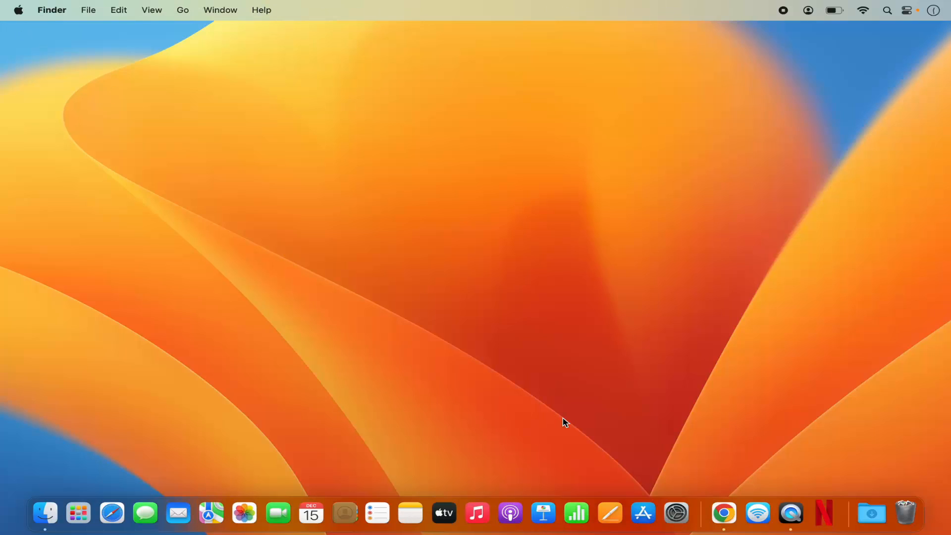
mouse_move(826, 514)
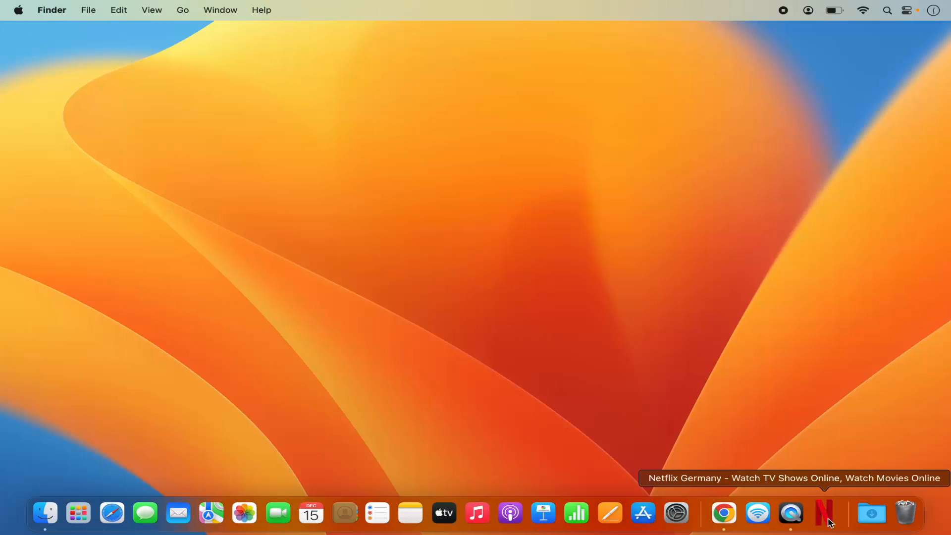
click(822, 511)
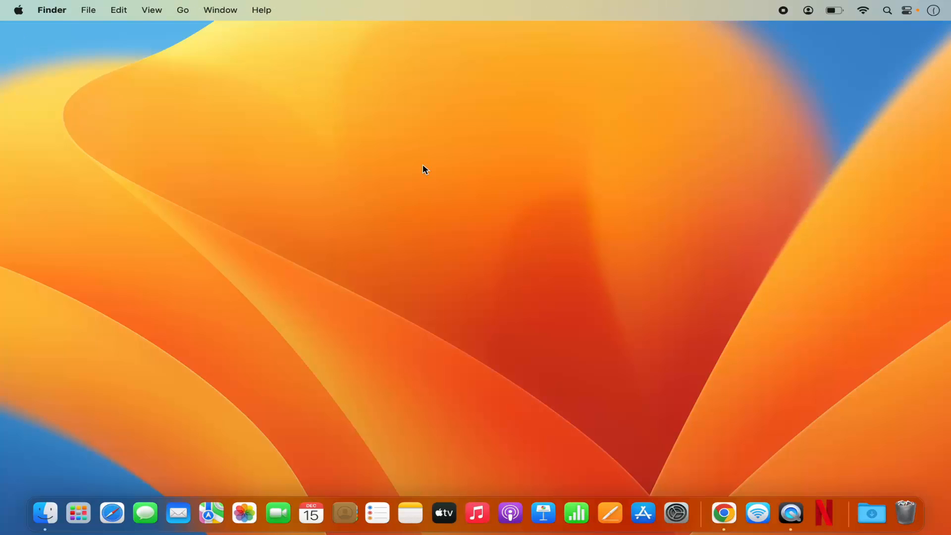
mouse_move(889, 11)
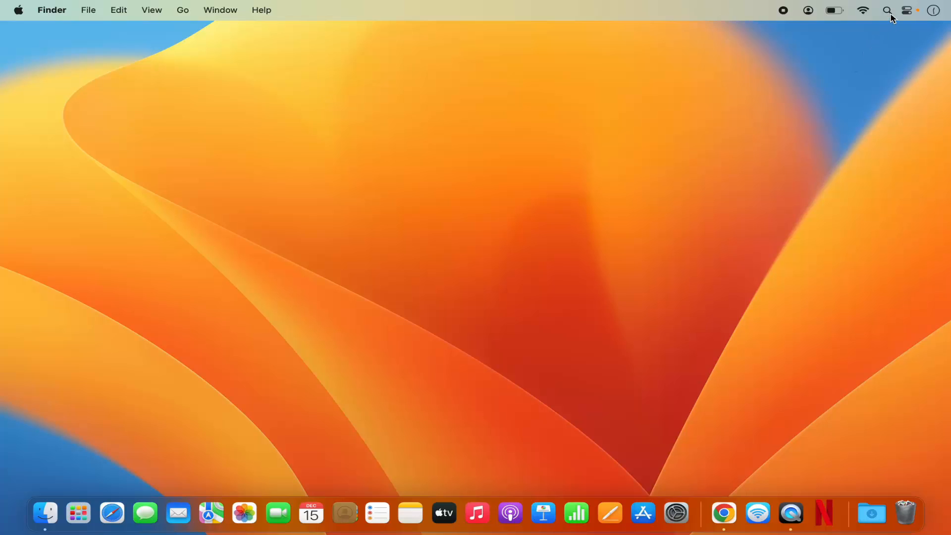
click(886, 11)
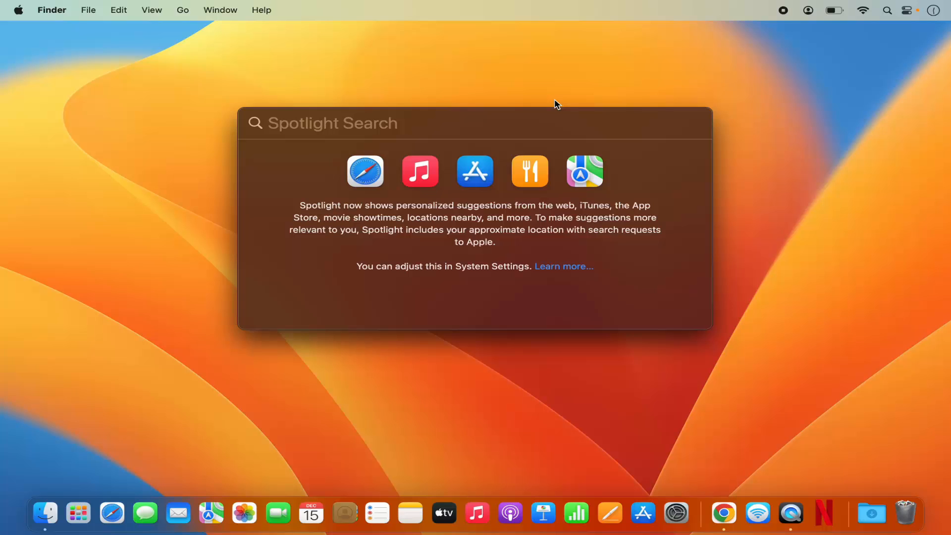
Search Spotlight for 'ch' to find the Chrome Apps folder.
text(ch)
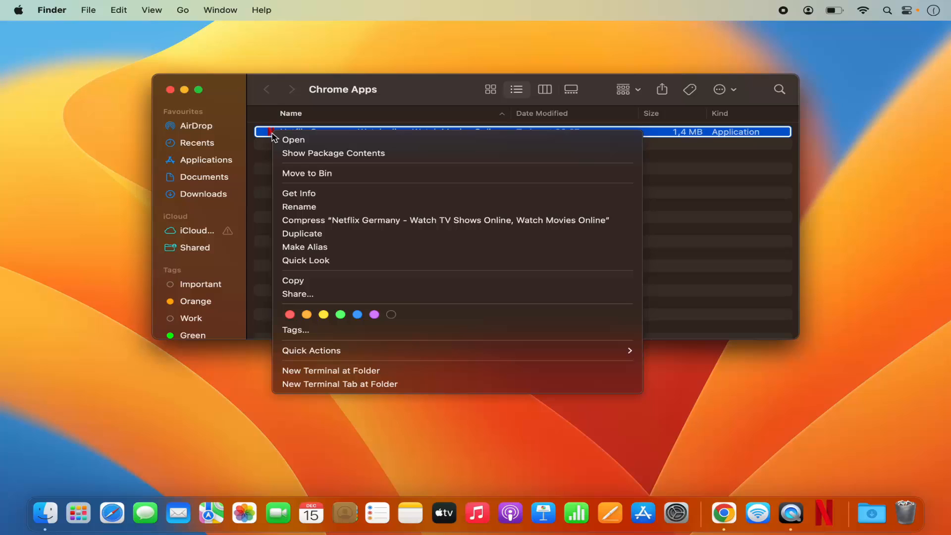
mouse_move(312, 176)
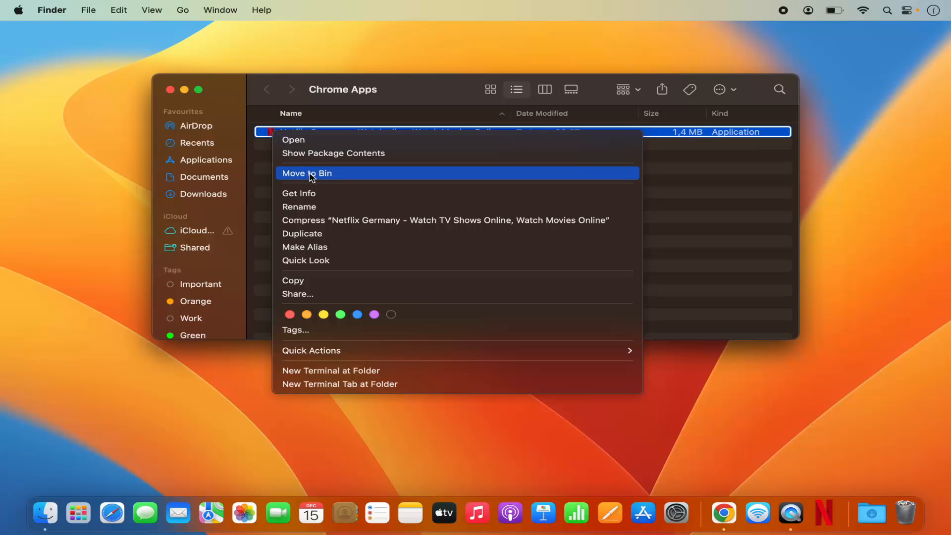
Move the Netflix app file to the Bin, then open Launchpad.
click(311, 174)
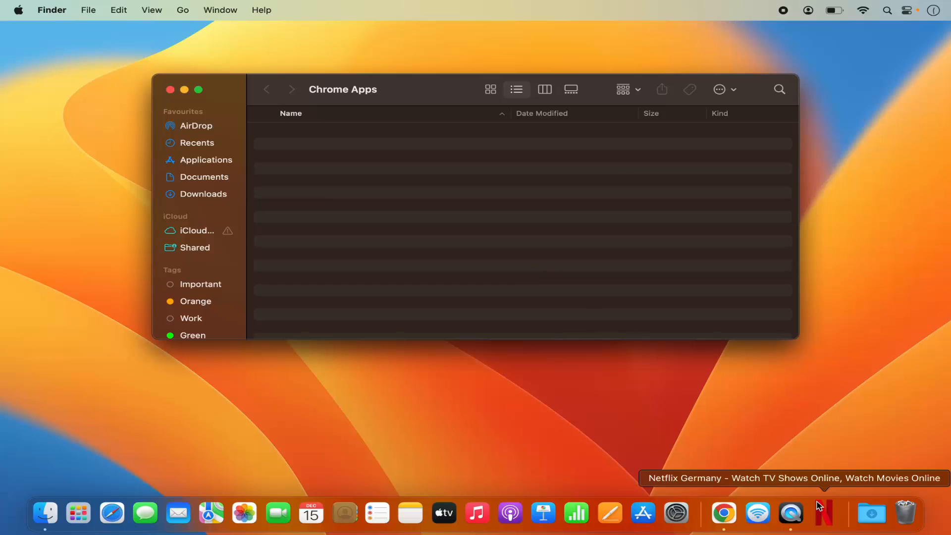
mouse_move(826, 512)
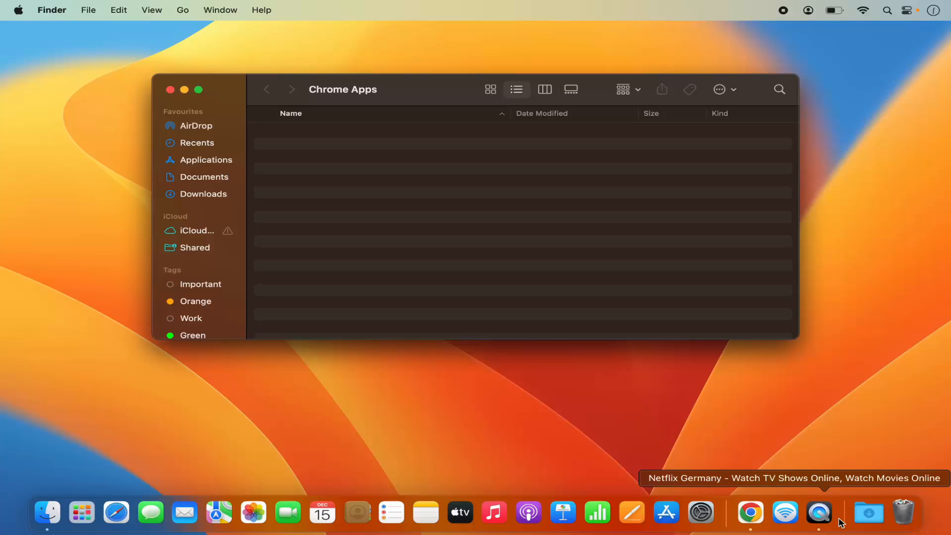
mouse_move(840, 518)
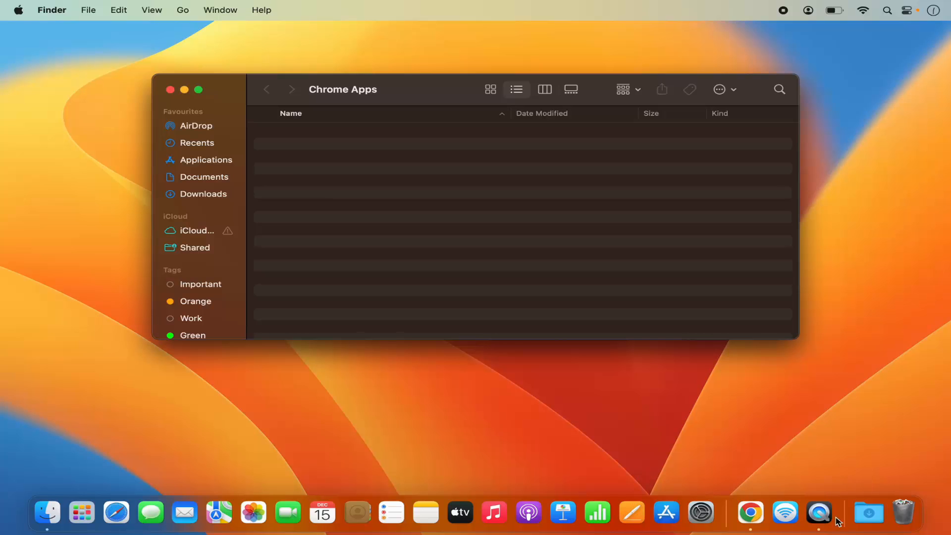
click(82, 513)
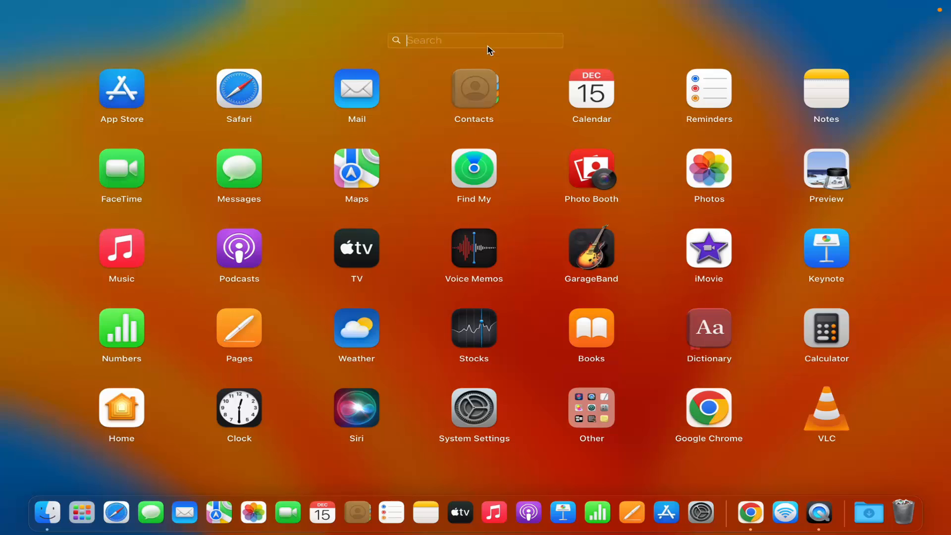
Search Launchpad for 'ne' and confirm No Results appear.
text(ne)
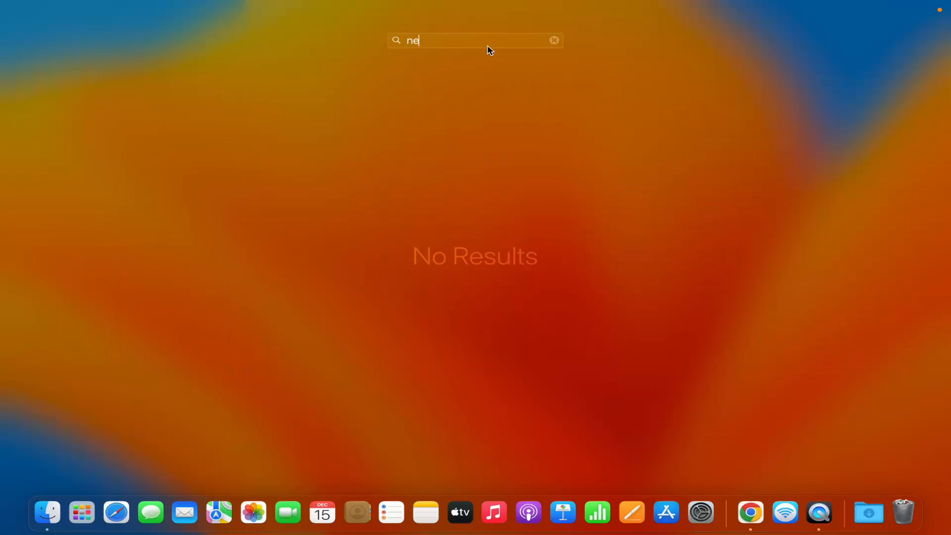